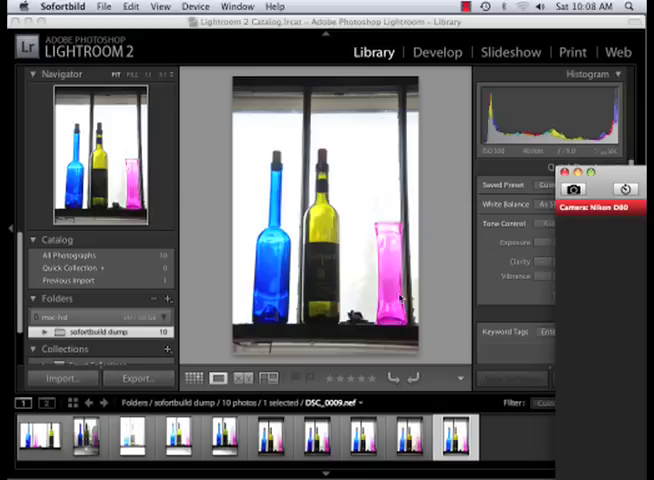
mouse_move(368, 279)
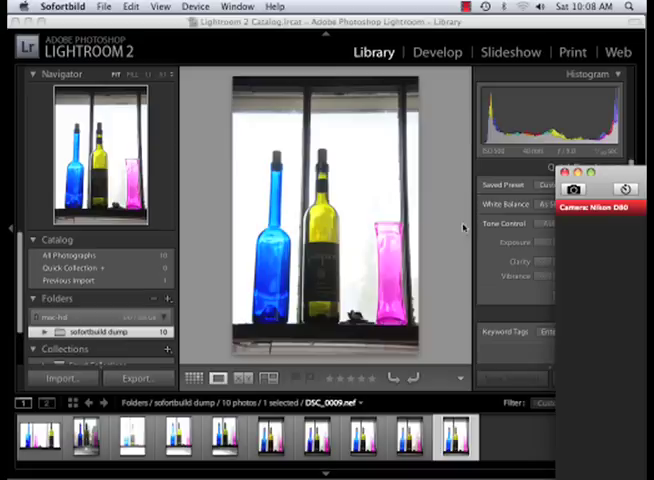
mouse_move(453, 234)
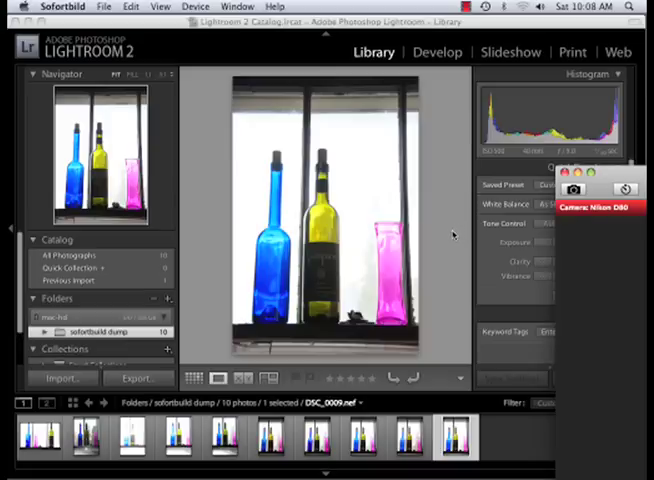
mouse_move(452, 233)
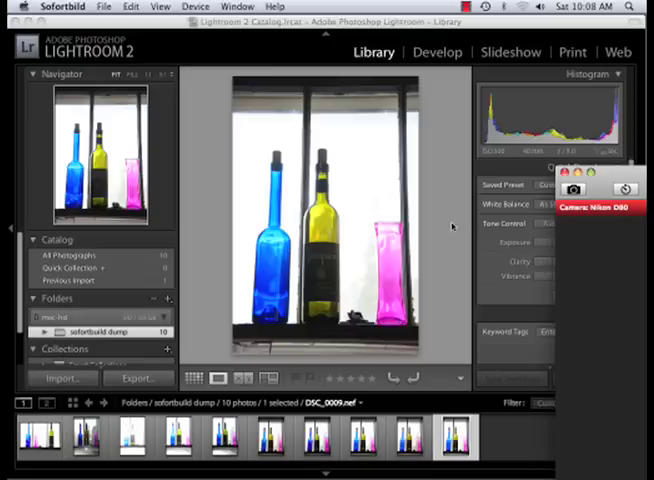
mouse_move(280, 291)
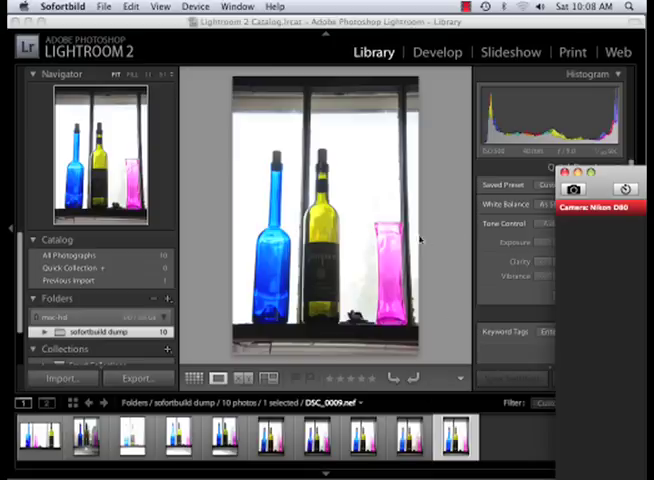
mouse_move(331, 390)
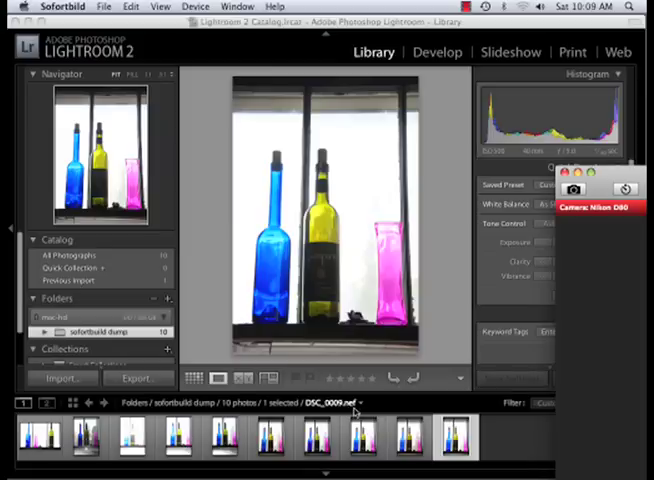
mouse_move(352, 410)
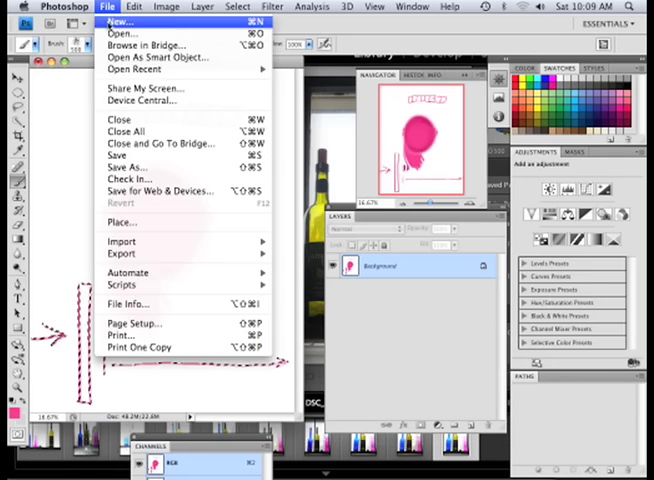
Open the bottles raw file DSC_0006.nef from the sofortbuild dump folder.
click(119, 32)
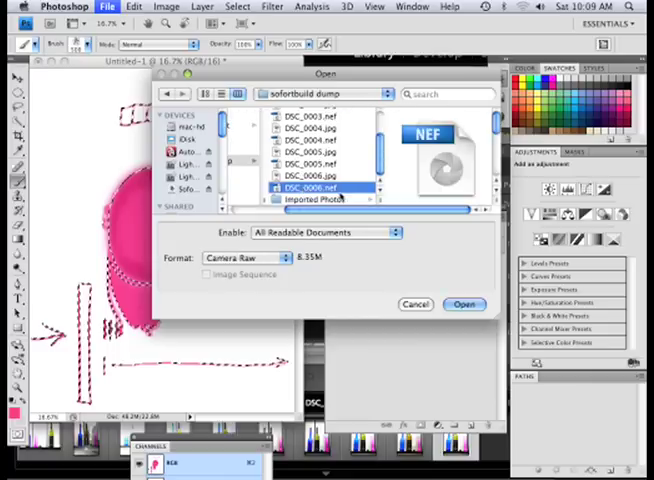
click(312, 188)
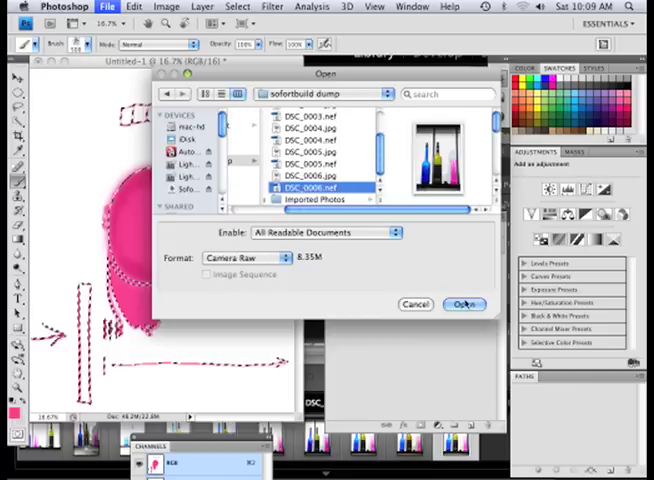
click(463, 304)
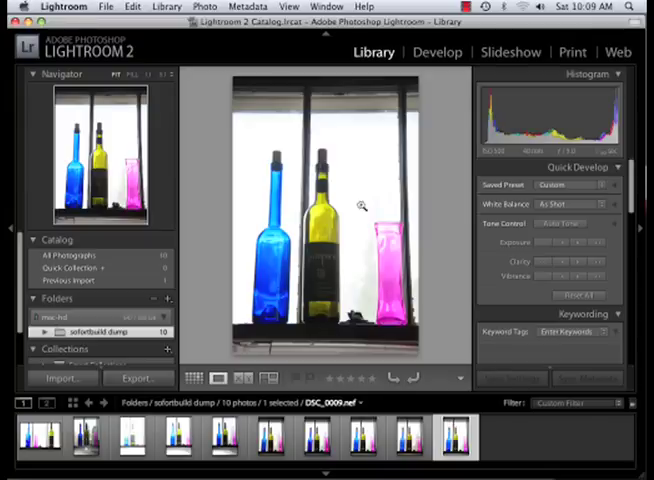
mouse_move(361, 211)
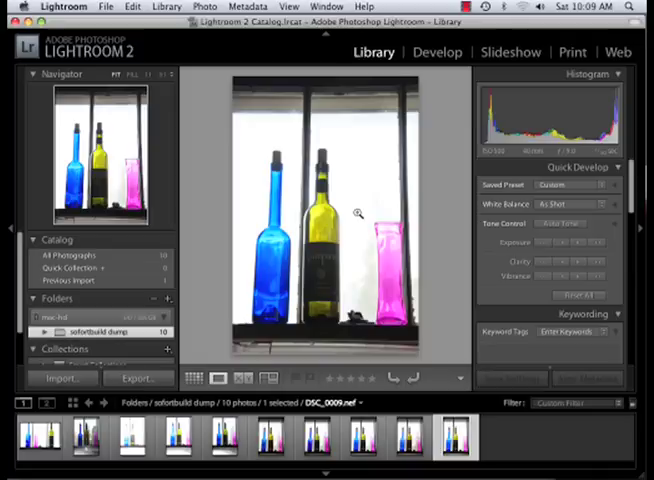
mouse_move(357, 215)
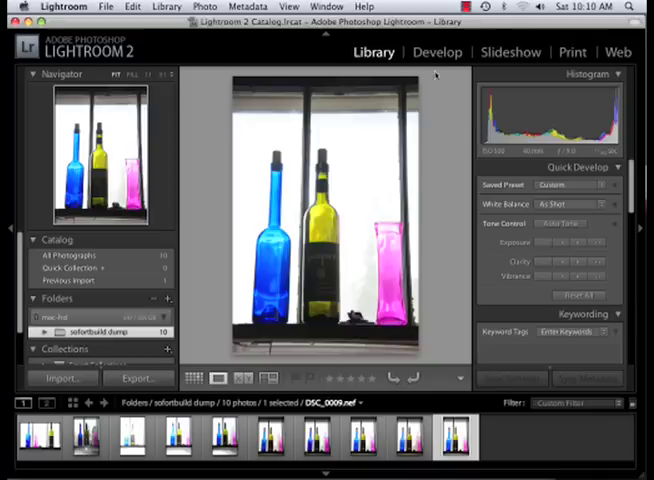
Switch the bottles photo into the Develop module.
click(437, 52)
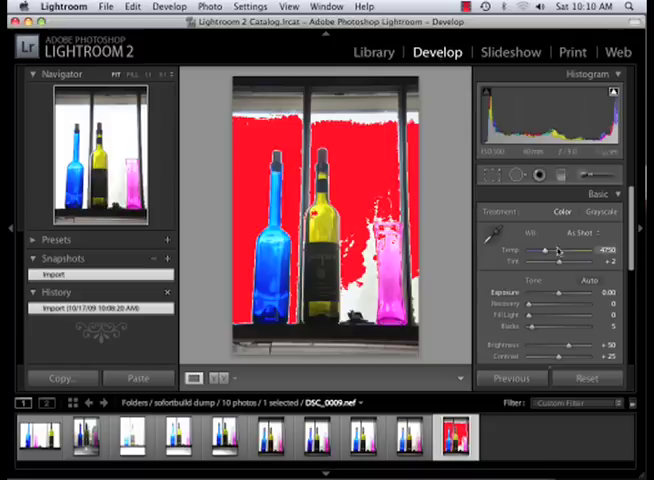
Set Recovery to 100 and Exposure slightly below zero on the raw bottles photo.
click(582, 235)
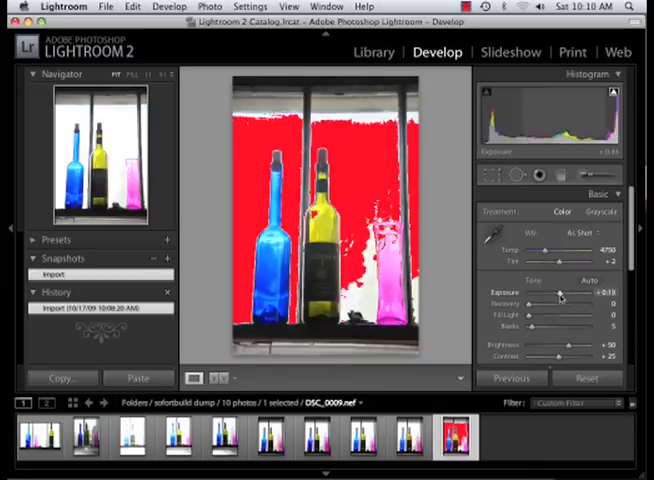
drag(560, 293, 555, 293)
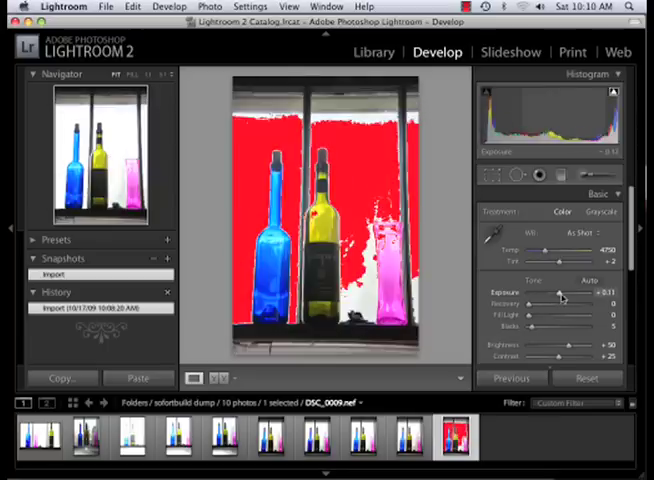
drag(560, 295, 552, 295)
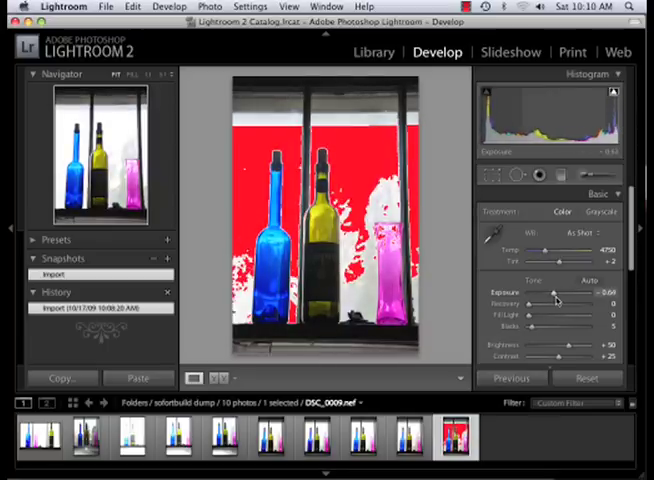
drag(553, 291, 560, 291)
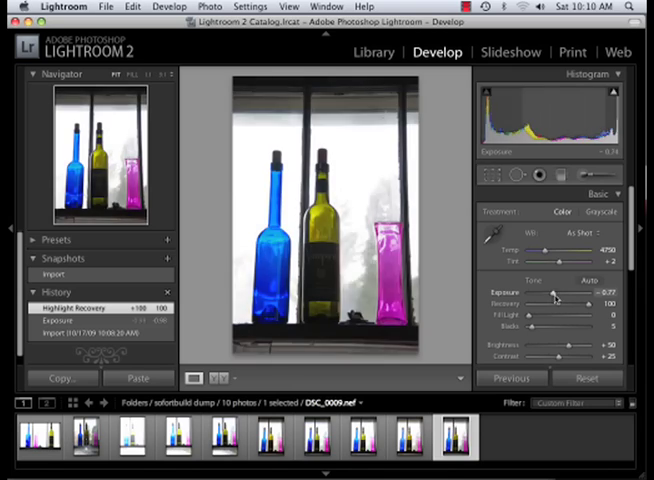
drag(553, 291, 566, 300)
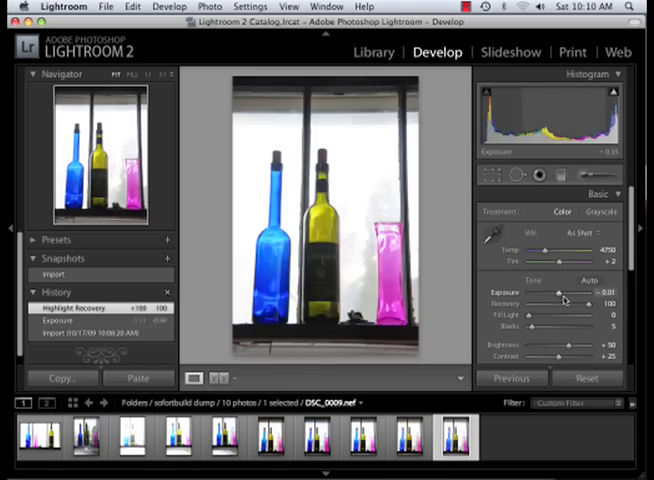
drag(545, 291, 560, 291)
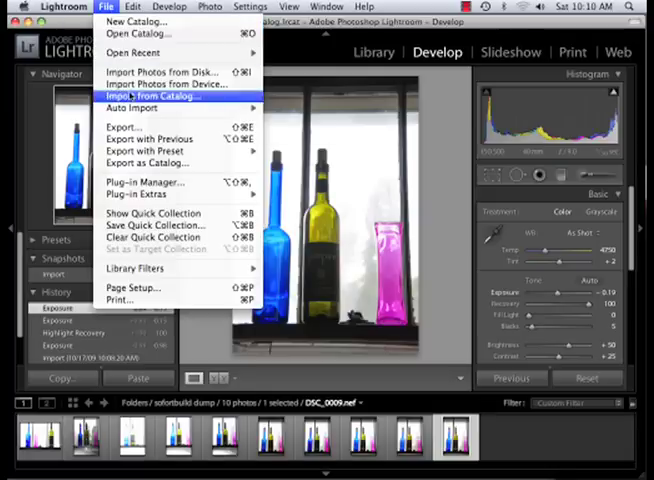
mouse_move(165, 71)
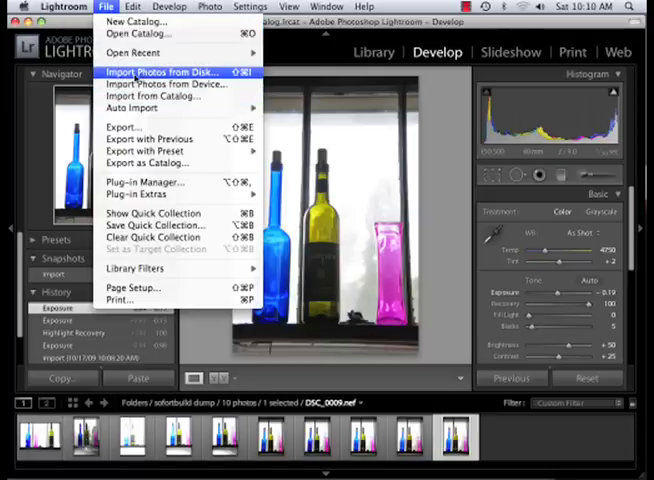
Try importing DSC_0006.jpg from disk and dismiss the already-in-catalog warning.
click(167, 71)
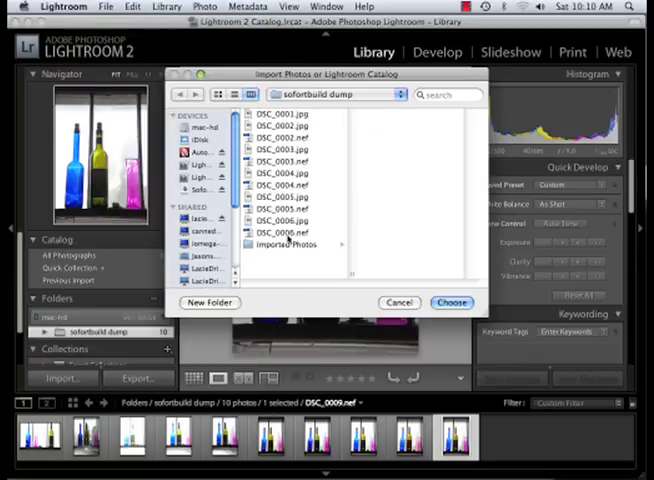
click(285, 215)
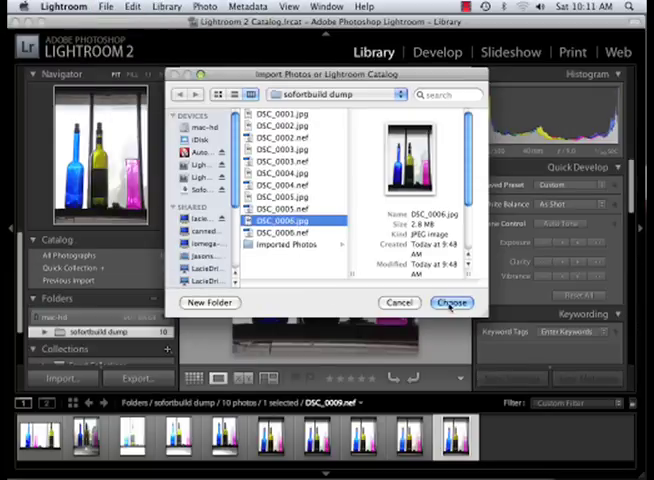
click(451, 302)
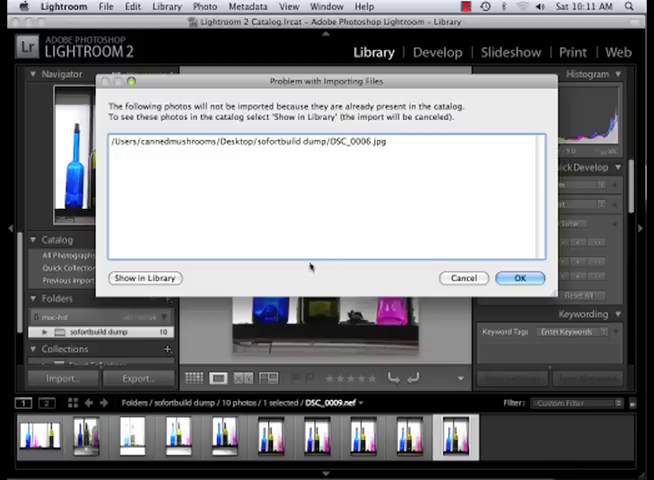
click(519, 277)
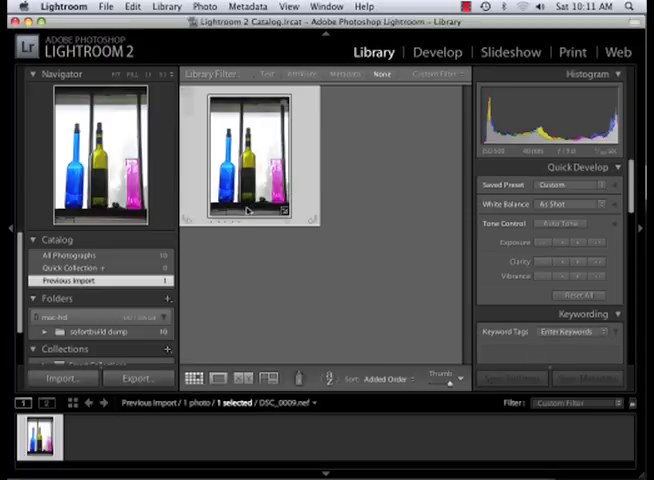
Import DSC_0006.jpg from disk again.
click(107, 6)
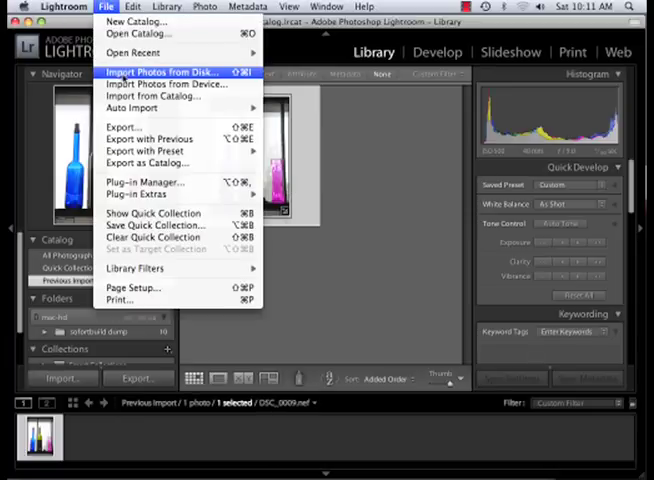
click(163, 71)
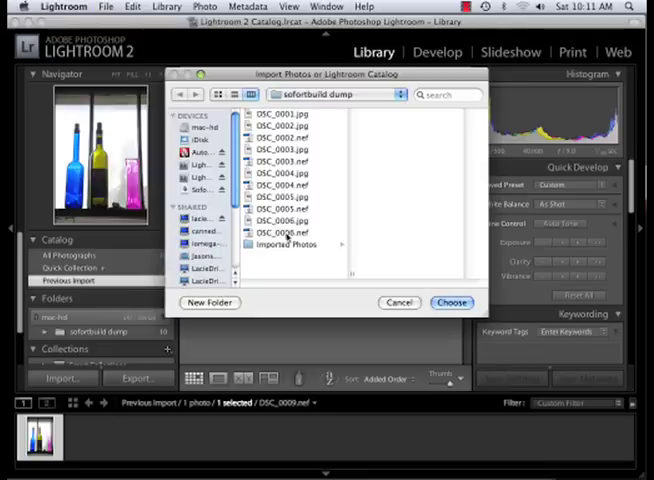
click(285, 218)
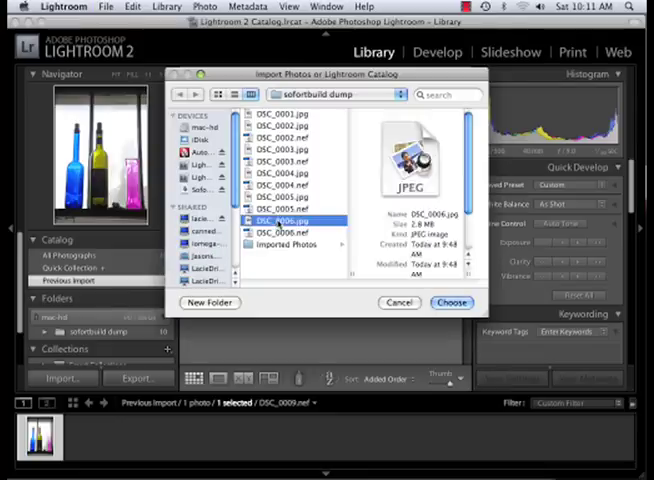
click(451, 302)
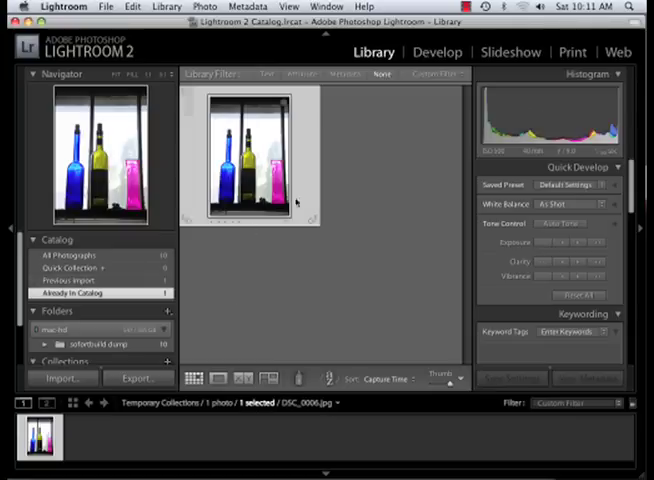
In Develop, lower the JPEG's Exposure to about -0.7 and set Recovery to 18.
click(437, 52)
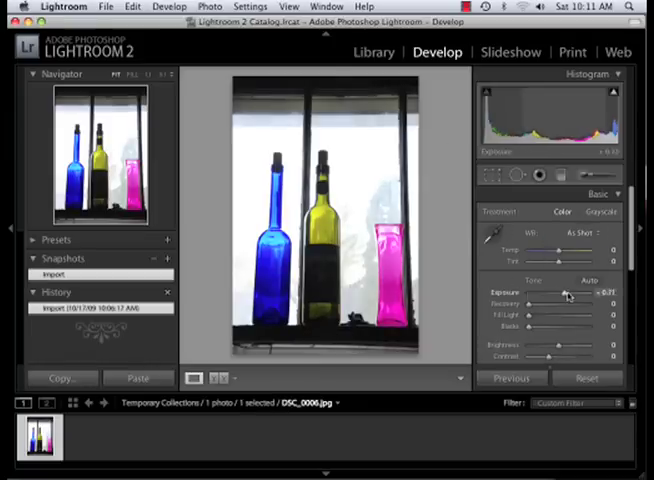
drag(540, 291, 570, 291)
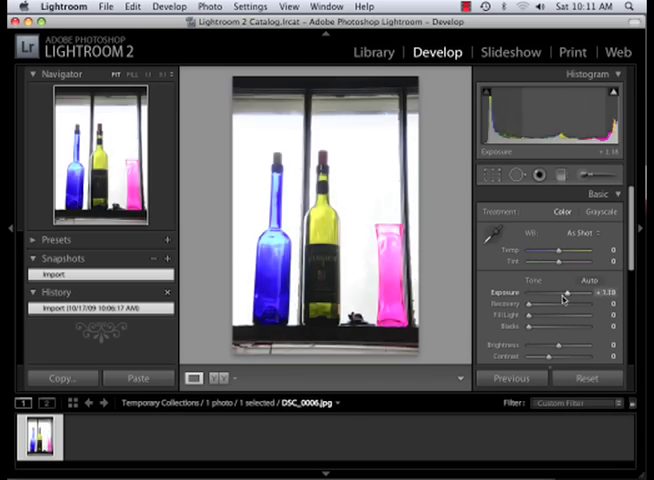
drag(563, 291, 545, 291)
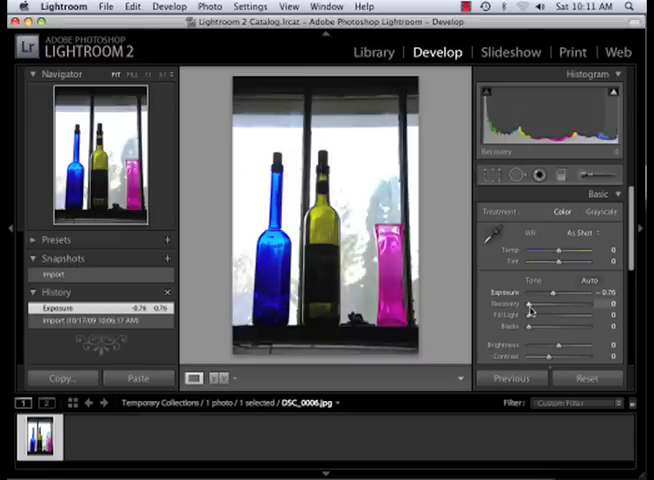
drag(548, 300, 562, 300)
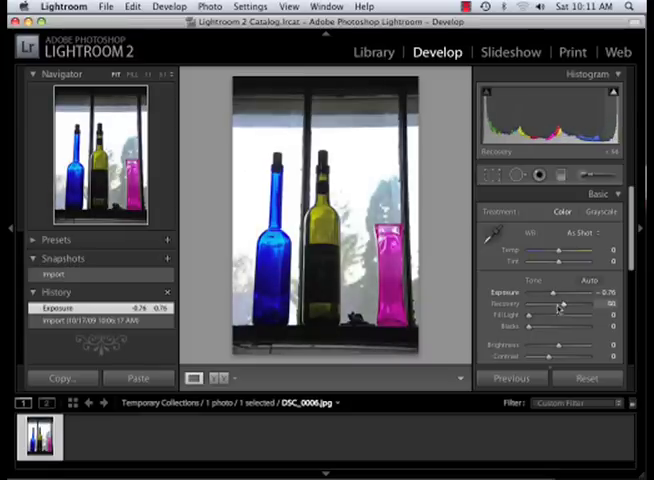
drag(529, 313, 563, 313)
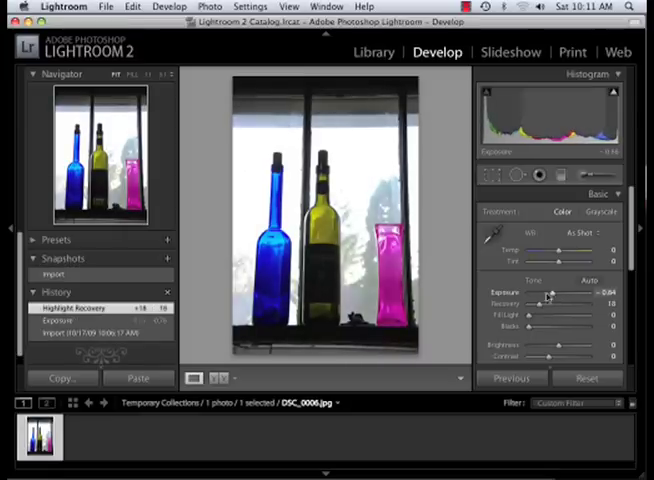